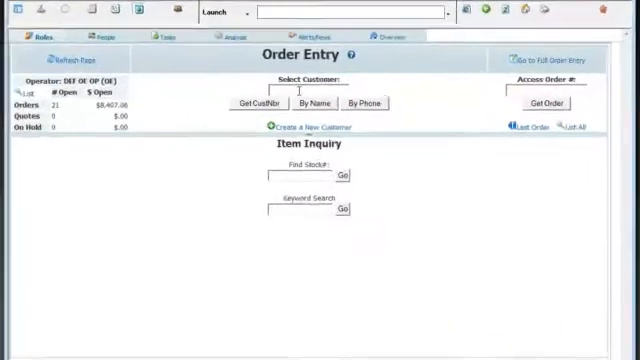
text(carl)
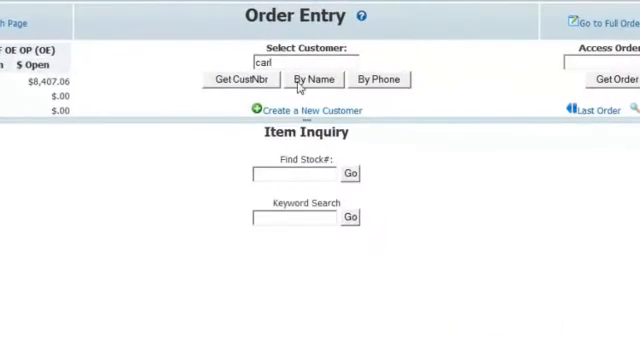
click(314, 79)
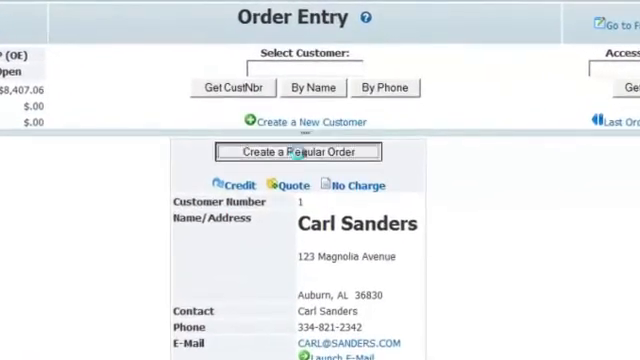
Begin a regular order and add item 100, the 747 Swingline Desk Stapler, at quantity 2 for $49.90
click(296, 152)
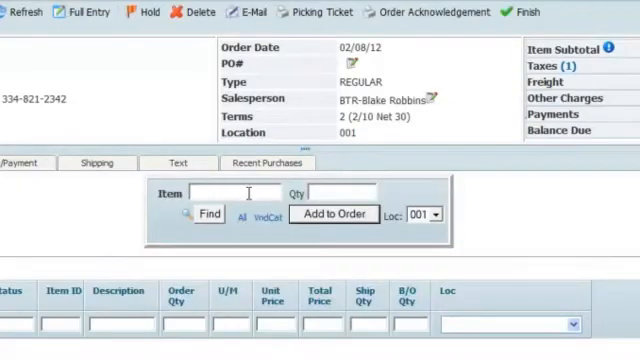
text(100)
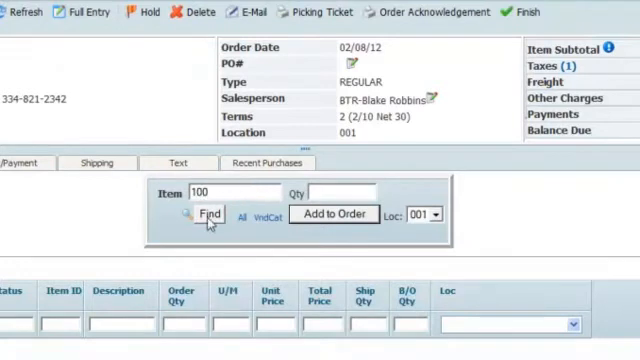
click(205, 213)
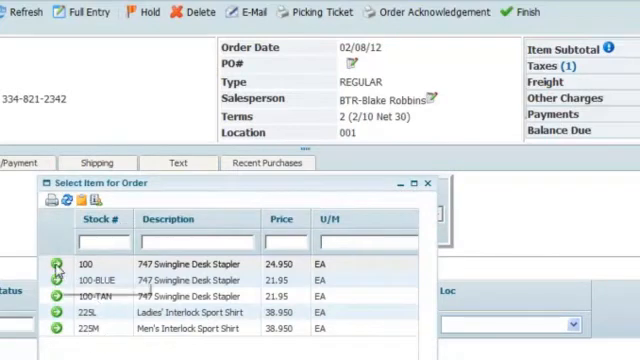
click(56, 266)
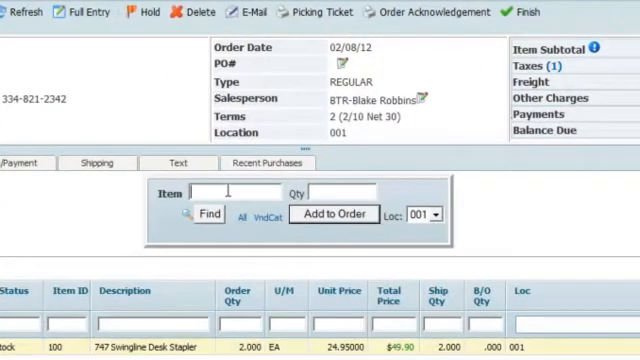
Search 'stapler' and add item 101, Swingline Half Size Stapler, quantity 5 for $32.50
text(s)
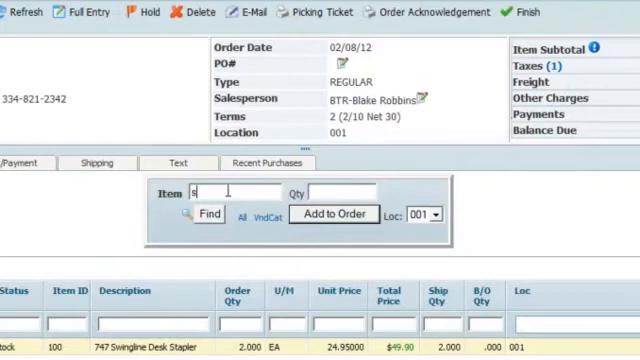
text(stapler)
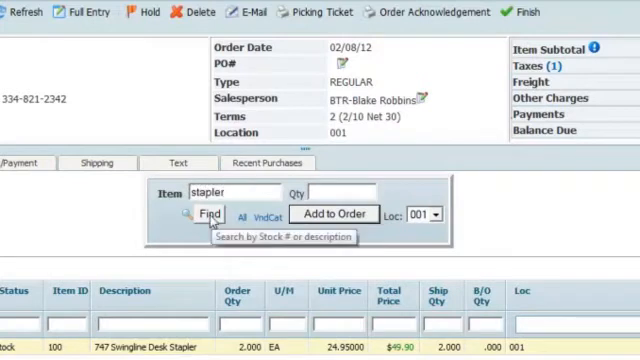
click(210, 213)
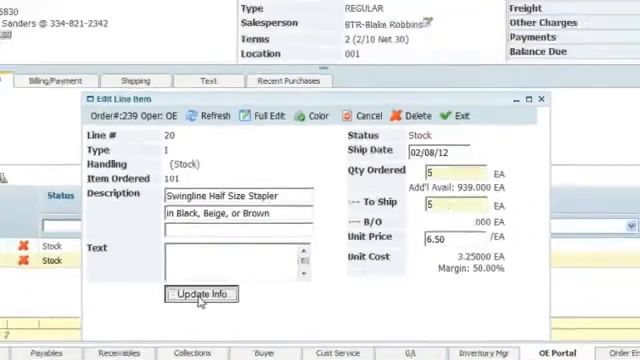
click(201, 294)
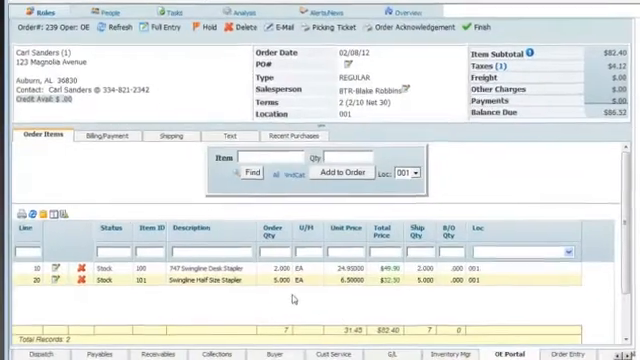
scroll(down, 3)
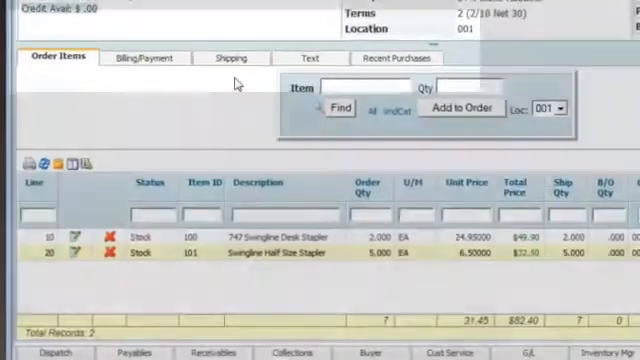
click(229, 57)
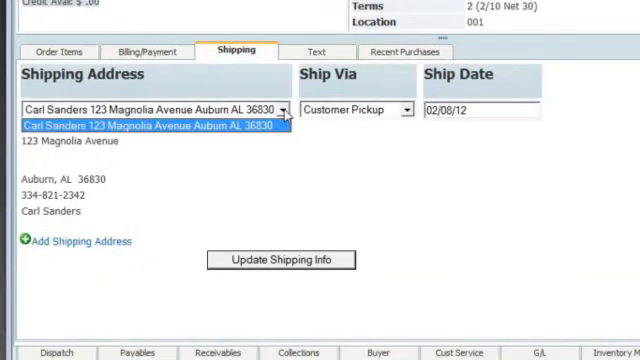
click(150, 125)
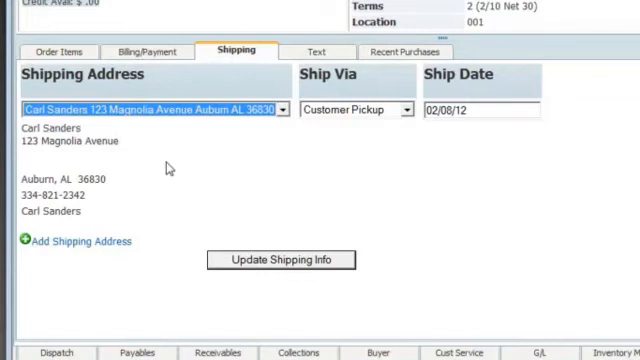
mouse_move(78, 242)
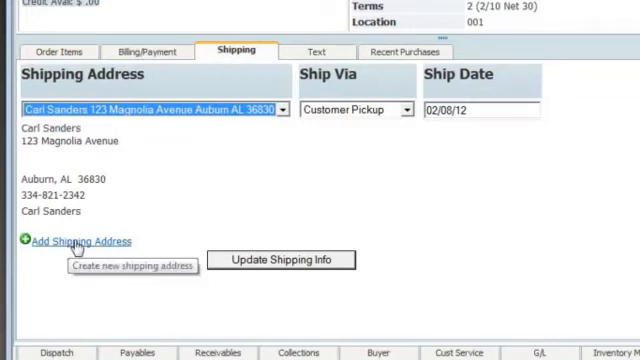
mouse_move(410, 112)
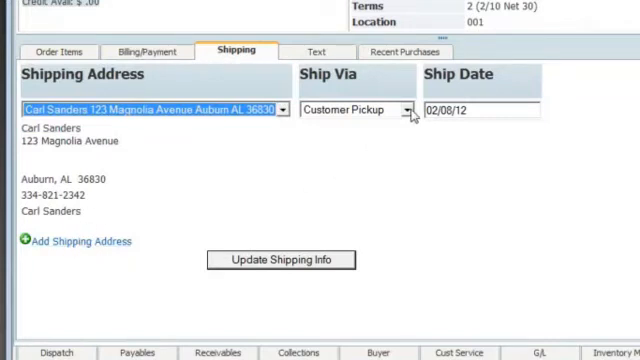
click(406, 109)
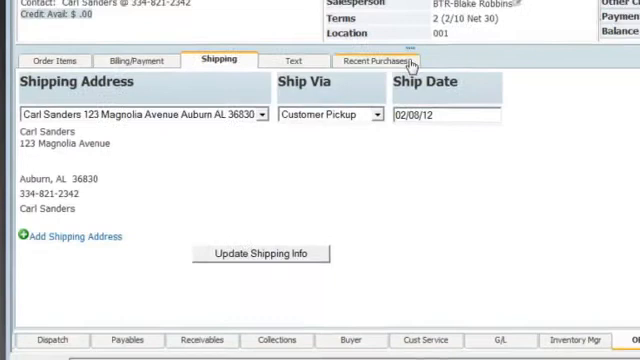
Reorder 50 Stadium Cups from recent purchases, bringing balance due to $113.82
click(370, 62)
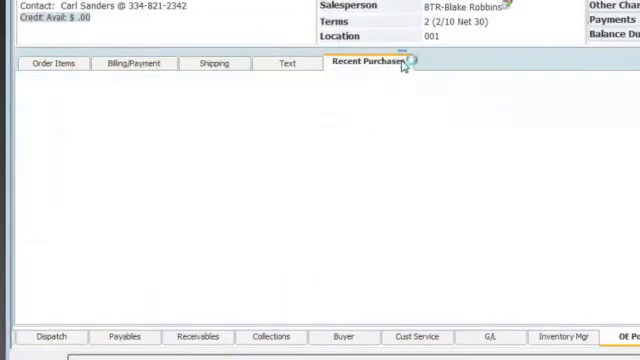
click(374, 63)
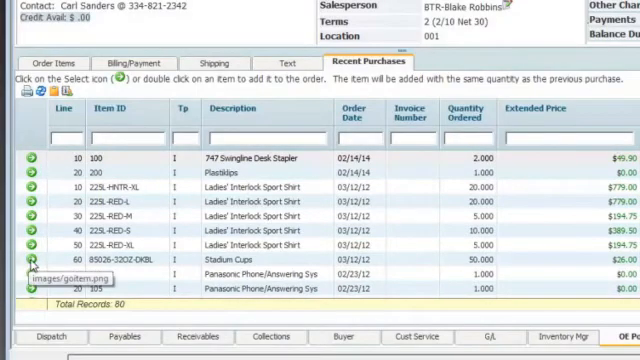
click(25, 267)
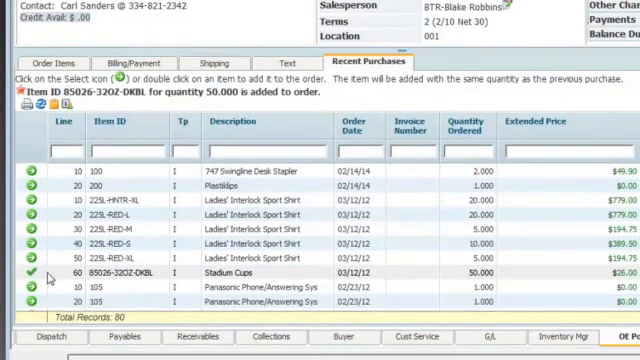
click(55, 62)
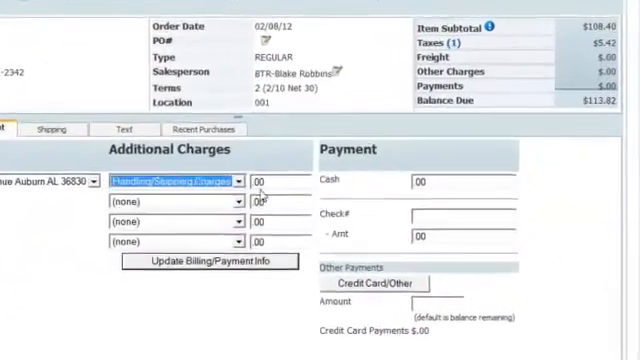
Add a $10.00 handling/shipping charge and a $125.00 cash payment, then update billing info
text(10.00)
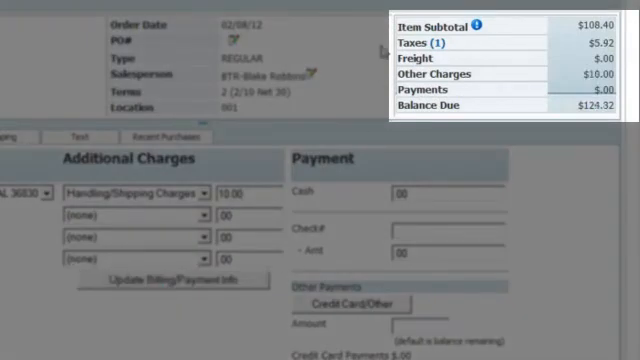
mouse_move(600, 117)
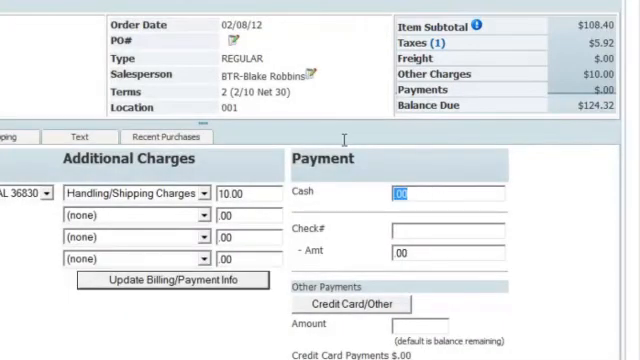
text(125.00)
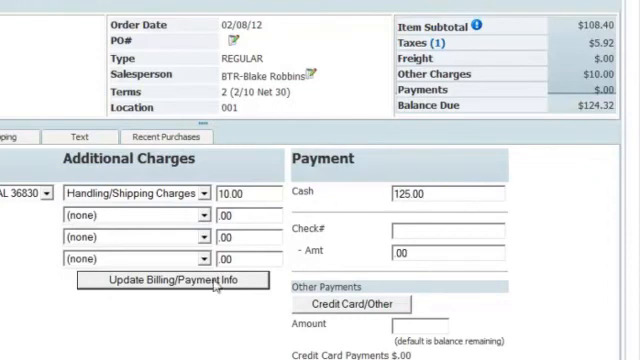
click(176, 280)
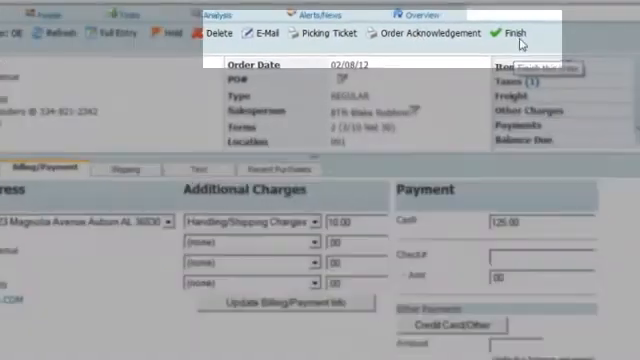
click(516, 32)
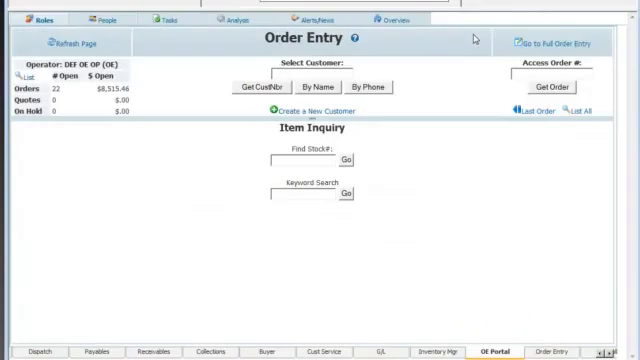